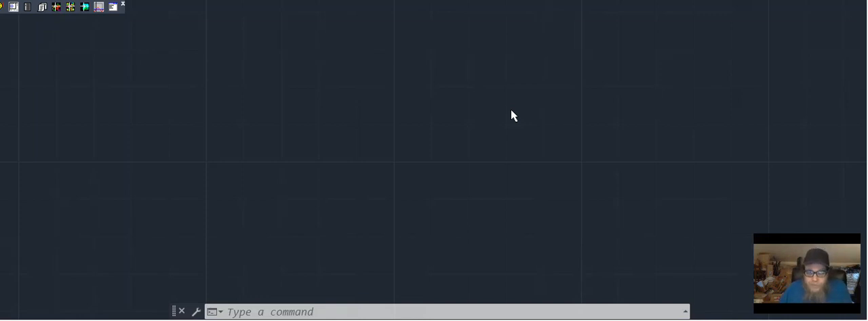
mouse_move(475, 165)
text(WAT)
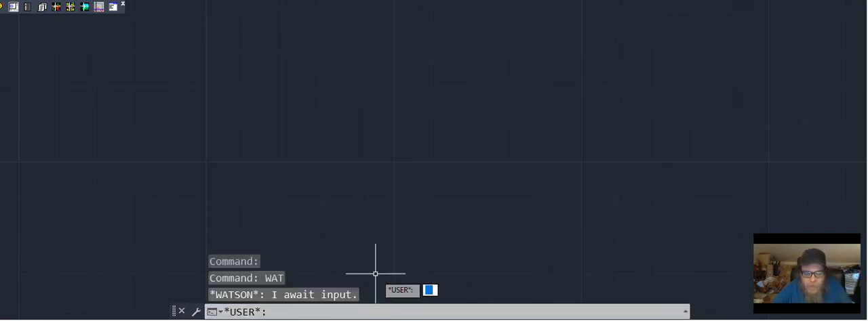
text(wl)
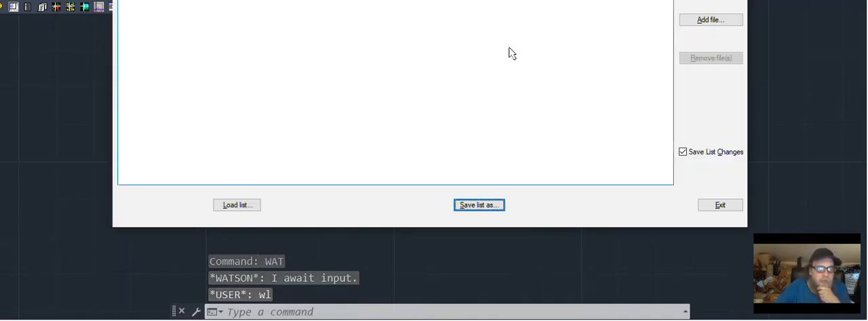
mouse_move(332, 68)
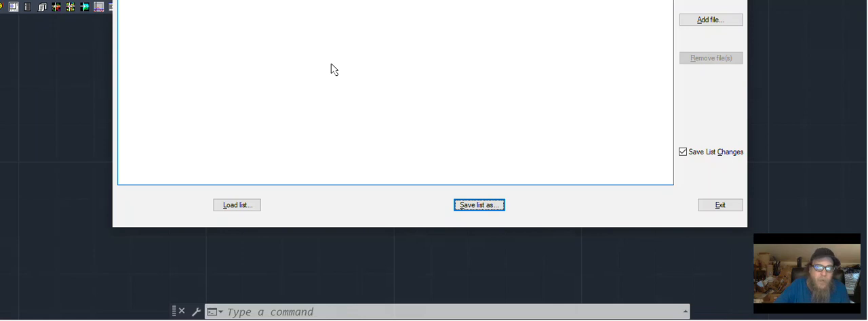
mouse_move(339, 79)
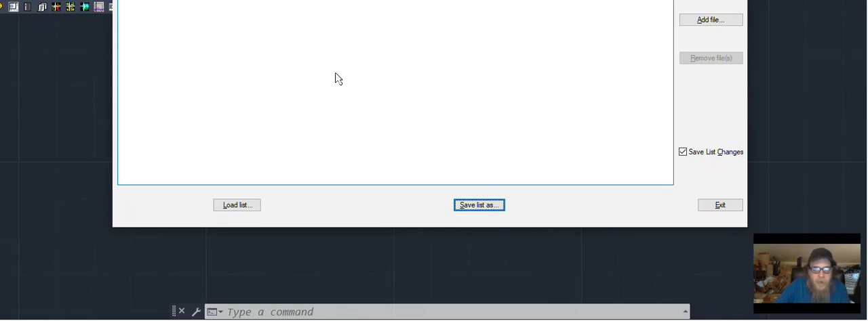
mouse_move(466, 131)
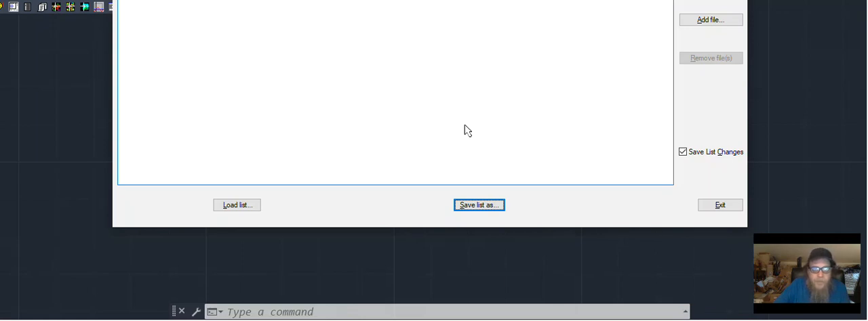
mouse_move(507, 133)
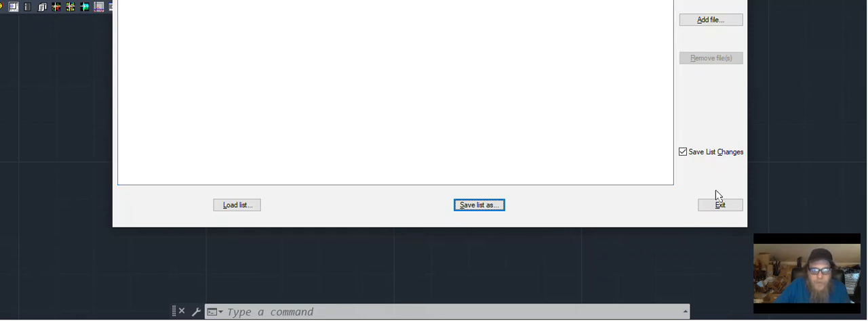
click(718, 205)
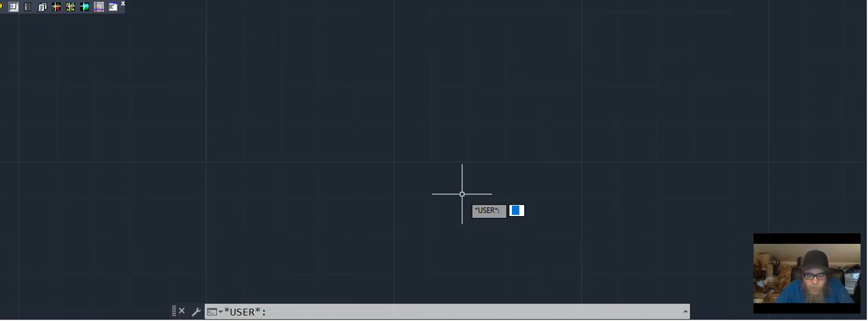
Start lookd, choose the civildetails folder and select all its drawing files.
text(lookd)
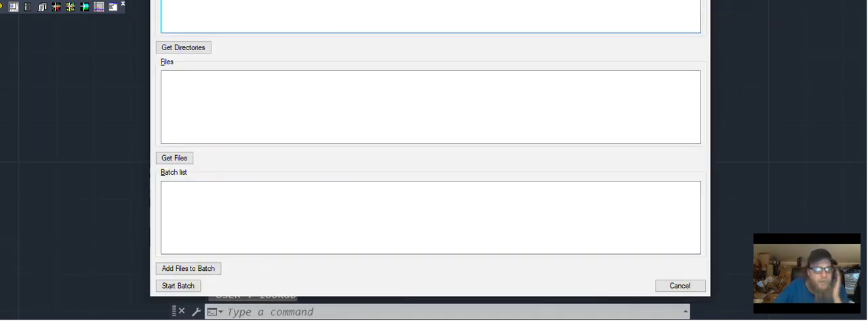
click(183, 48)
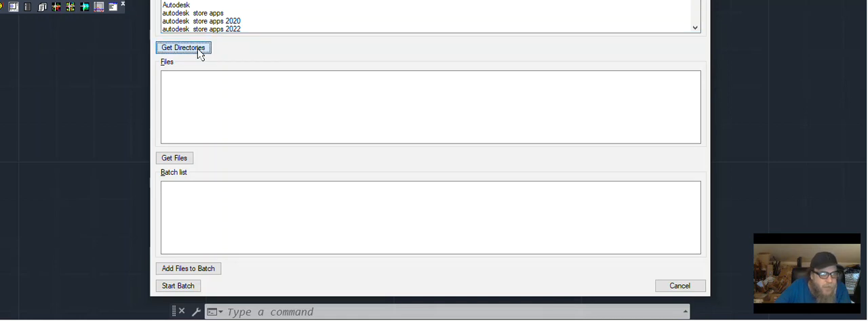
click(183, 47)
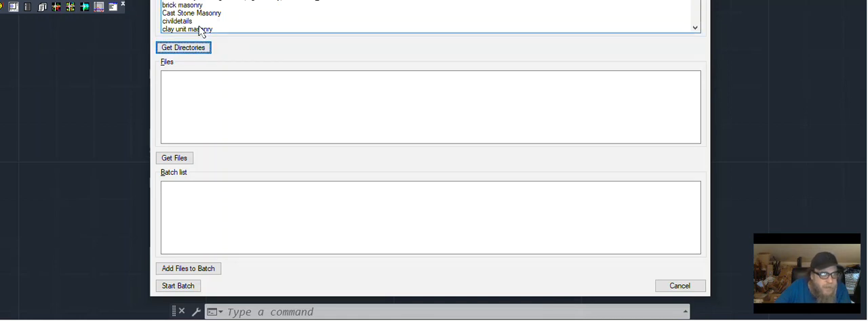
click(197, 22)
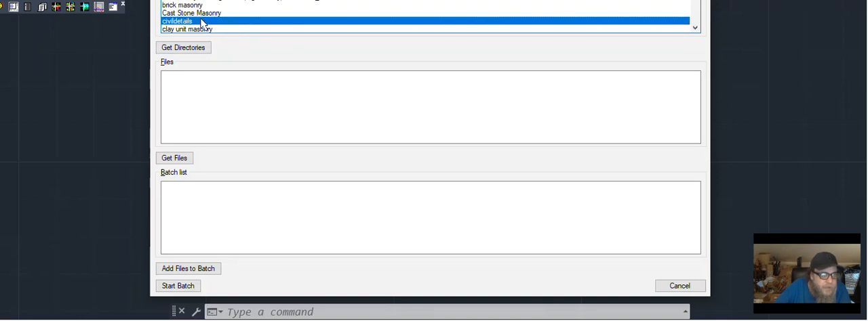
click(173, 157)
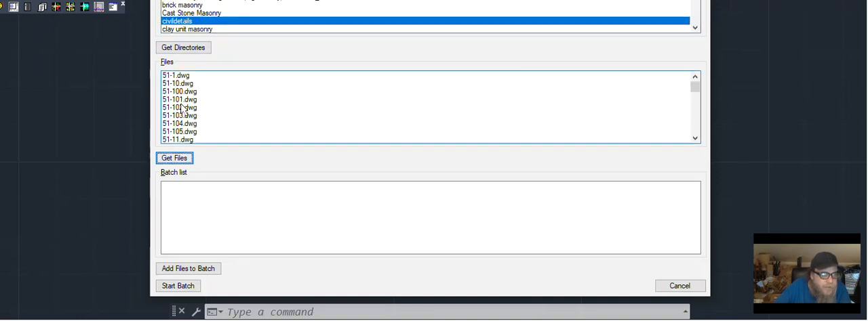
click(173, 158)
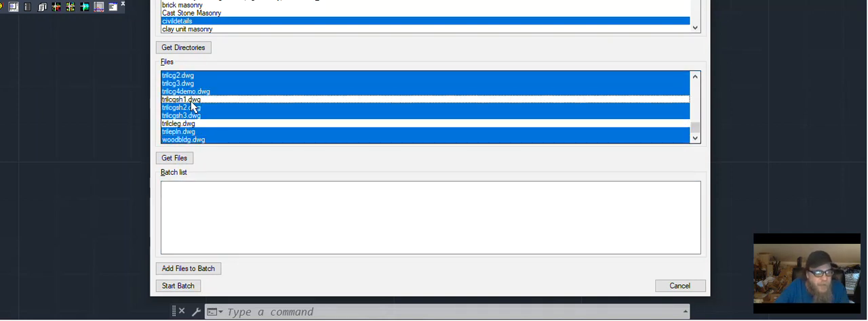
click(177, 123)
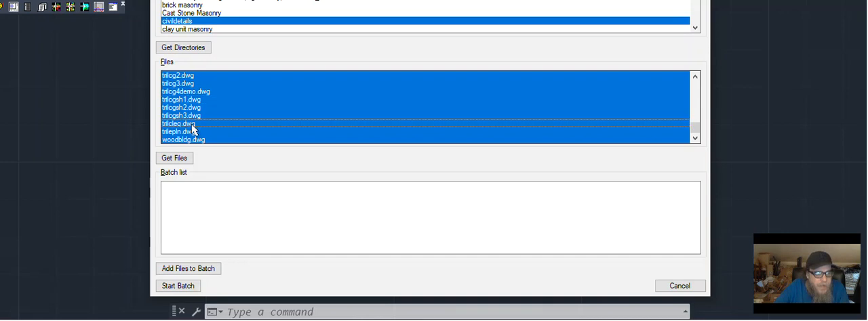
Queue the selected drawings and run the Watson batch scan to completion.
click(189, 269)
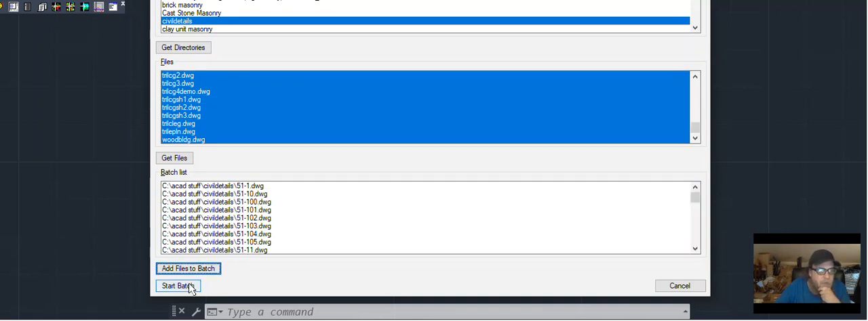
click(178, 285)
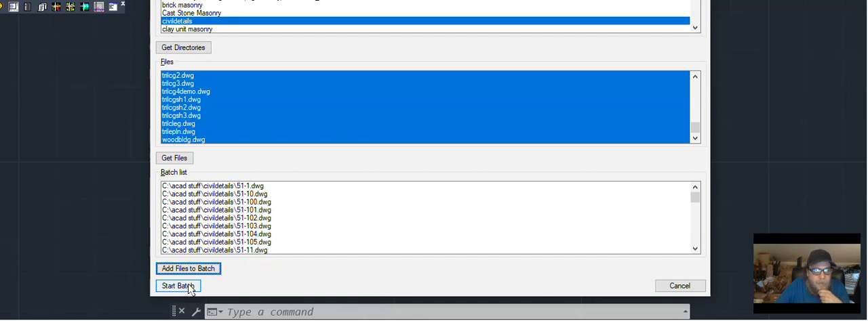
click(178, 284)
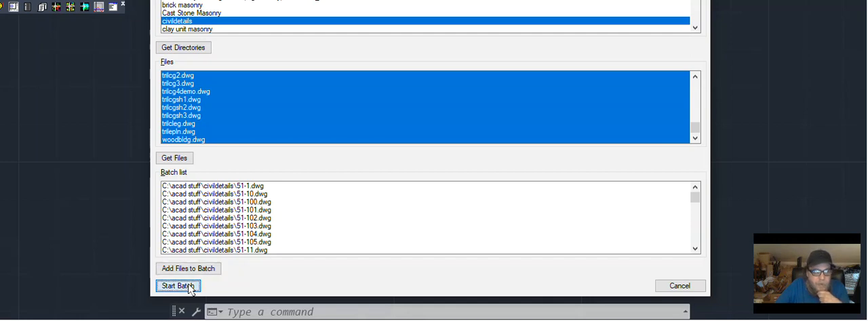
click(179, 285)
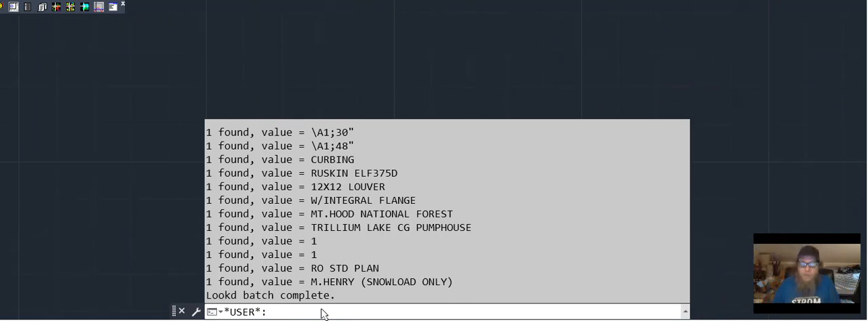
Review the civildetails entries in Watson's reference list via wl, then exit it.
click(274, 312)
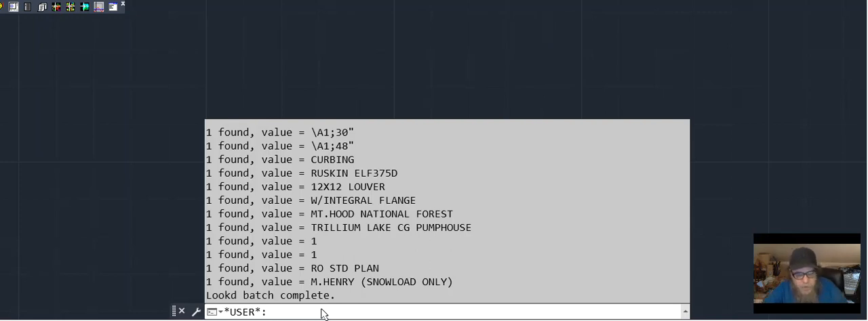
text(w)
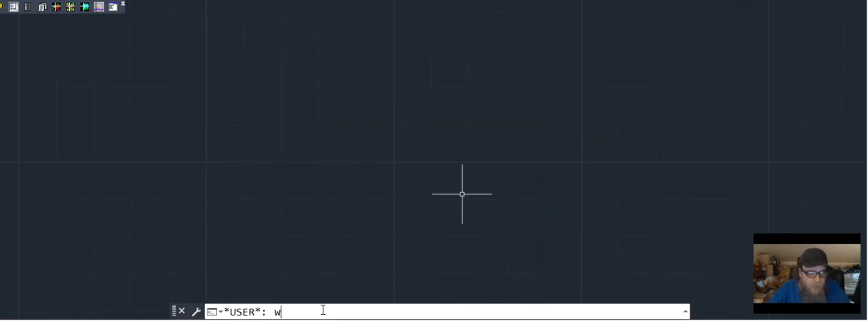
text(l)
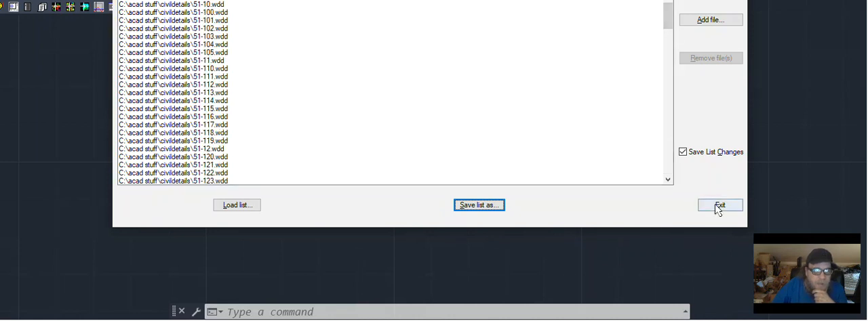
click(718, 206)
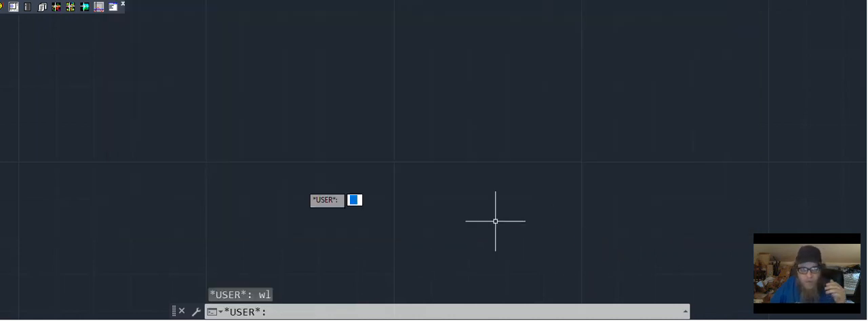
mouse_move(396, 198)
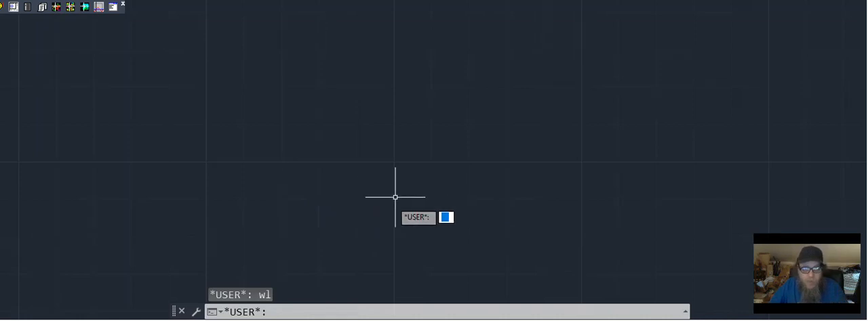
mouse_move(358, 182)
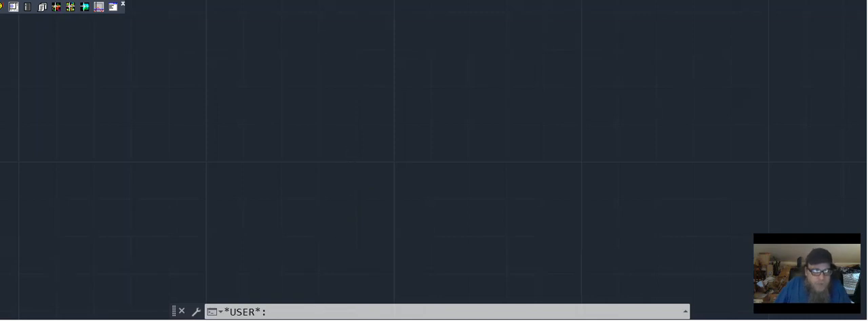
mouse_move(342, 203)
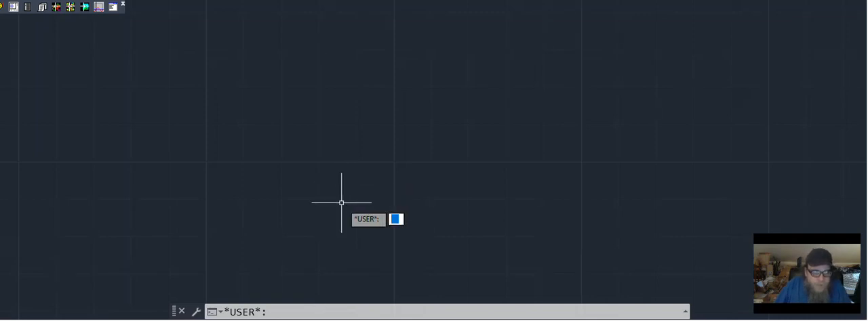
mouse_move(328, 230)
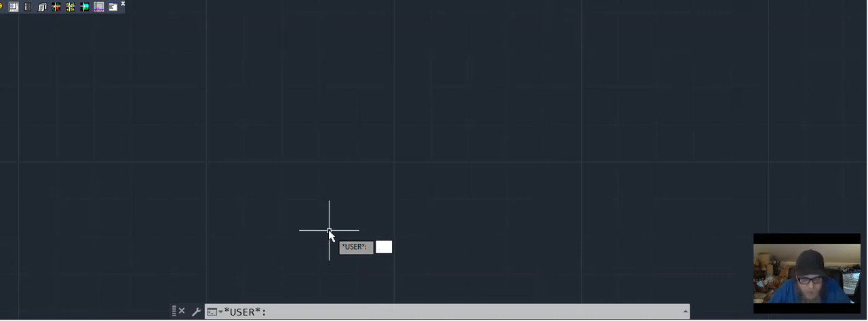
Ask Watson for 'cleanout adapter?' to jump to the 4" CLEANOUT ADAPTER detail.
text(cleanout adapter)
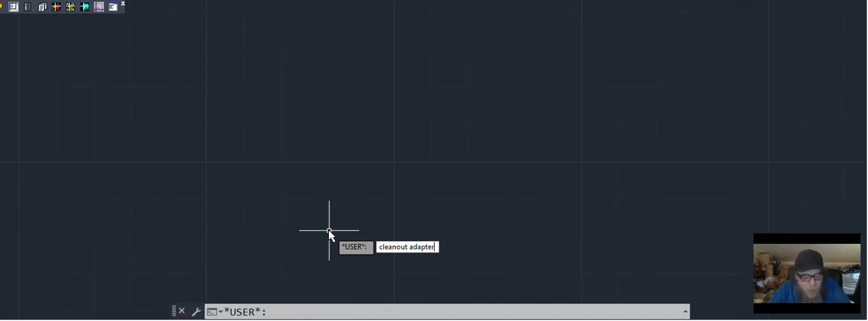
text(?)
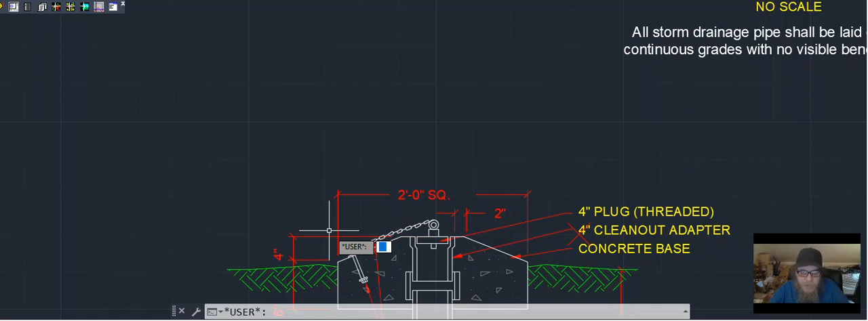
Leave Watson with g and zoom out to the full civil details sheet.
text(g)
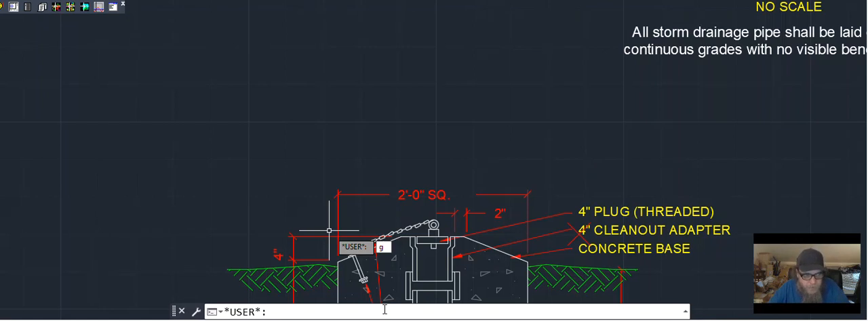
text(g)
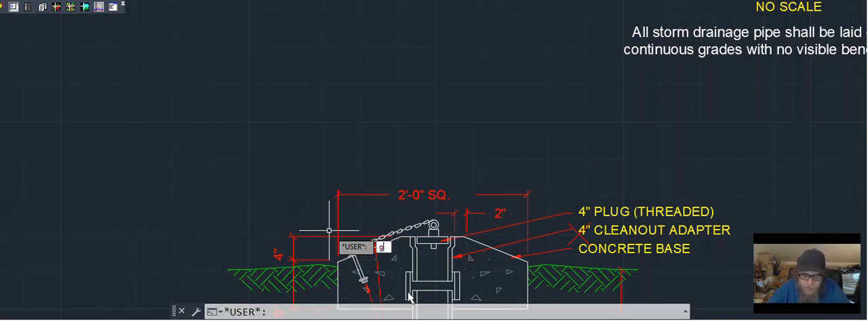
scroll(down, 3)
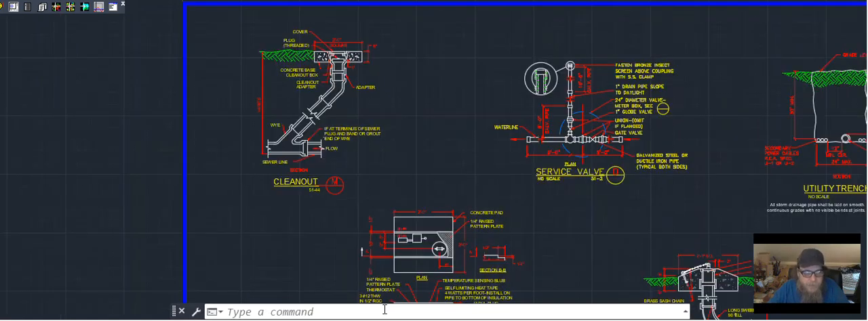